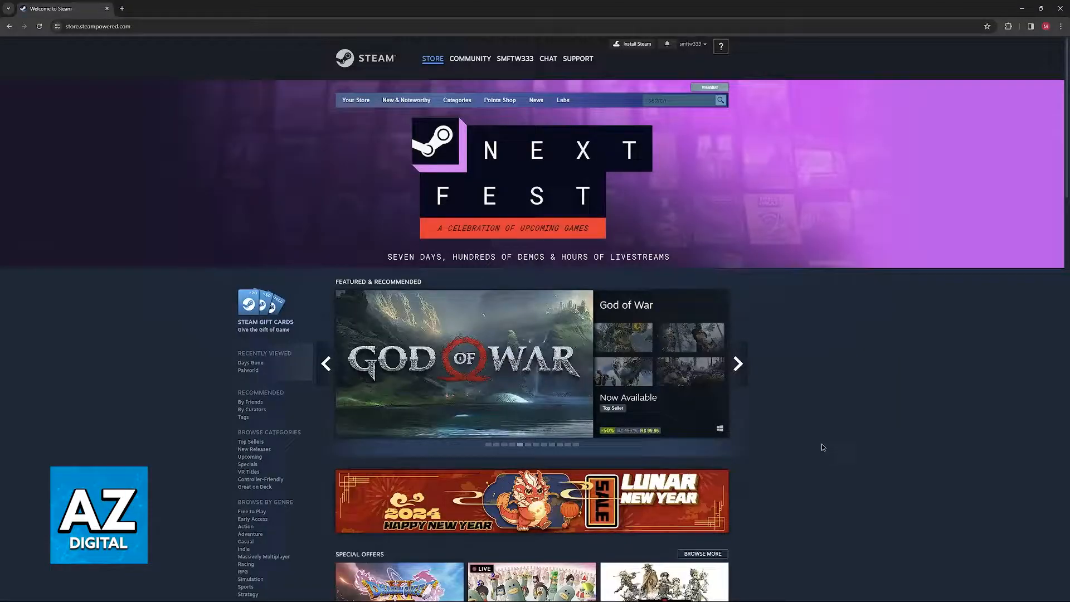
# Start checking out Palworld as a purchase for myself and expand the payment method list
pyautogui.click(737, 364)
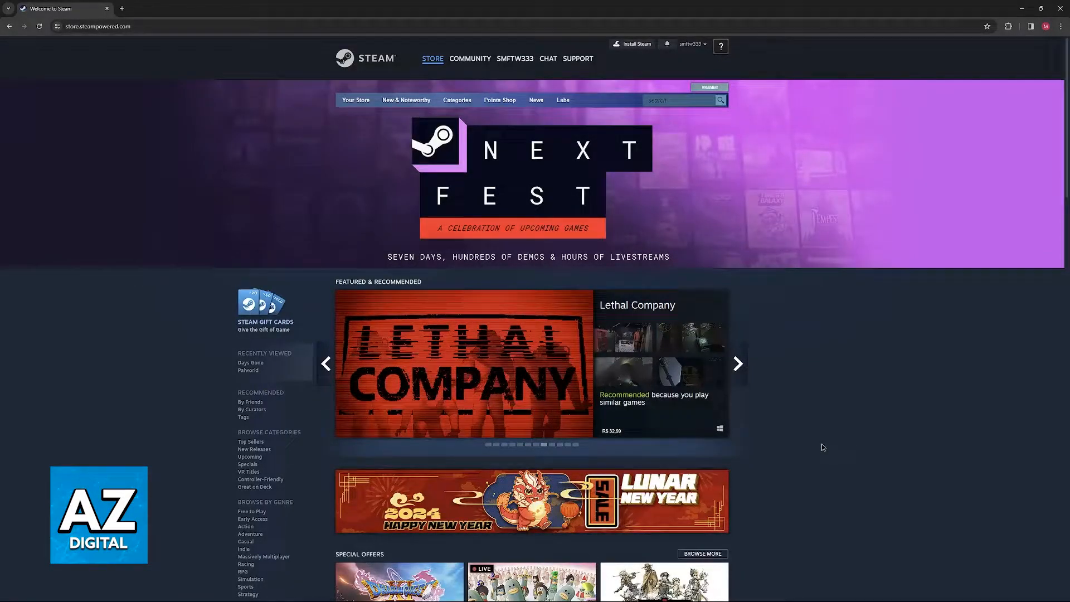
pyautogui.scroll(-3)
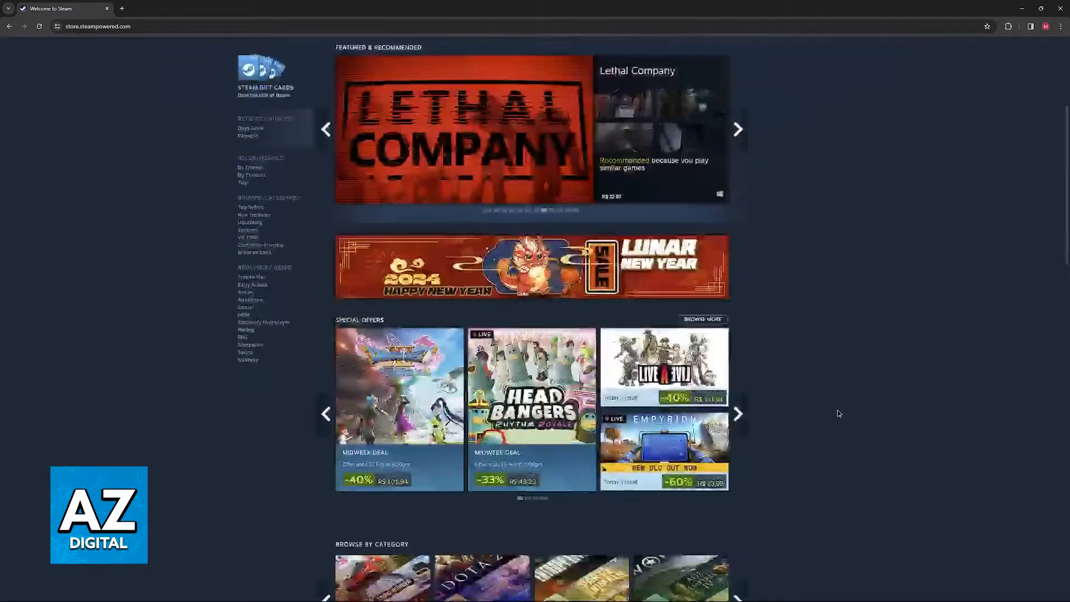
pyautogui.scroll(-3)
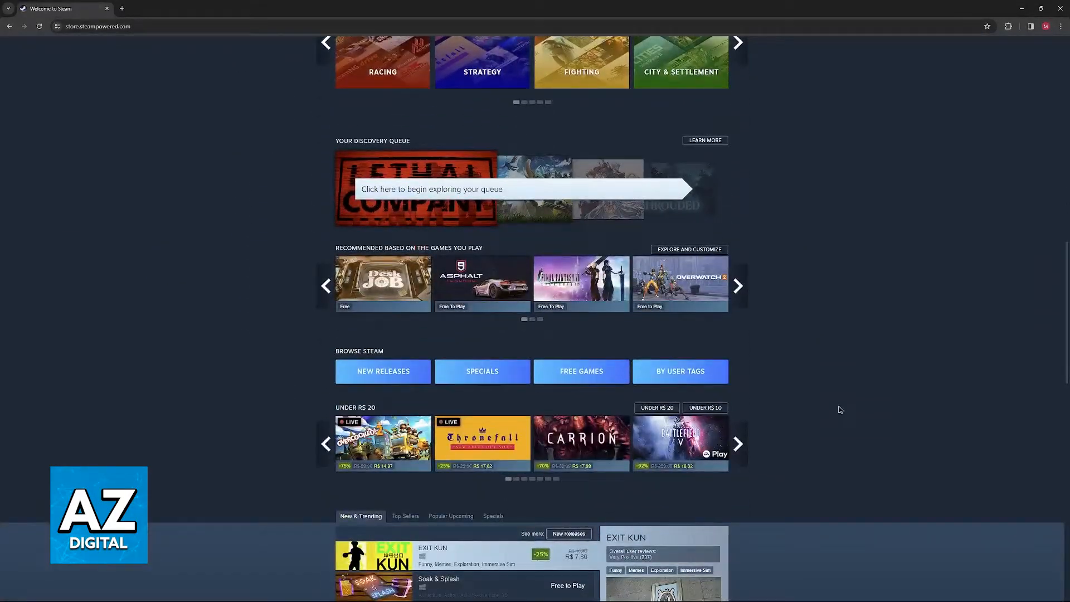
pyautogui.scroll(-3)
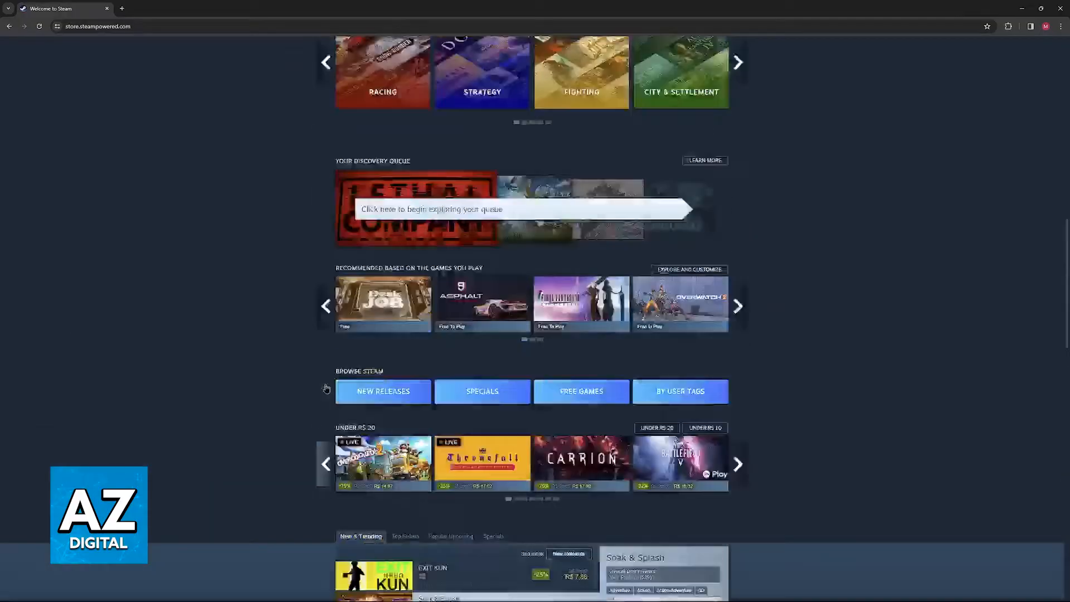
pyautogui.scroll(3)
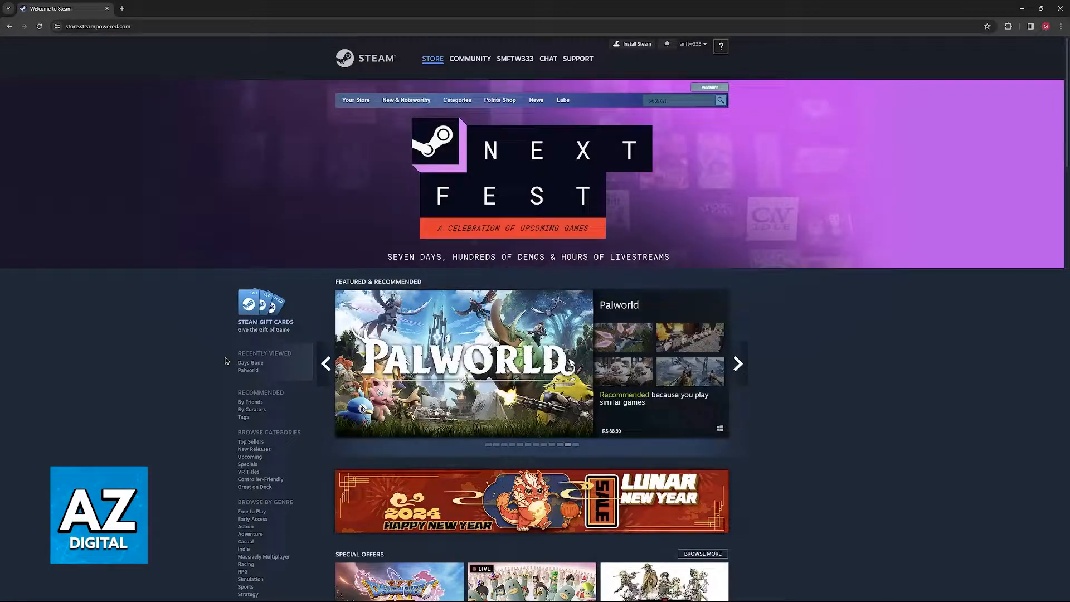
pyautogui.scroll(-3)
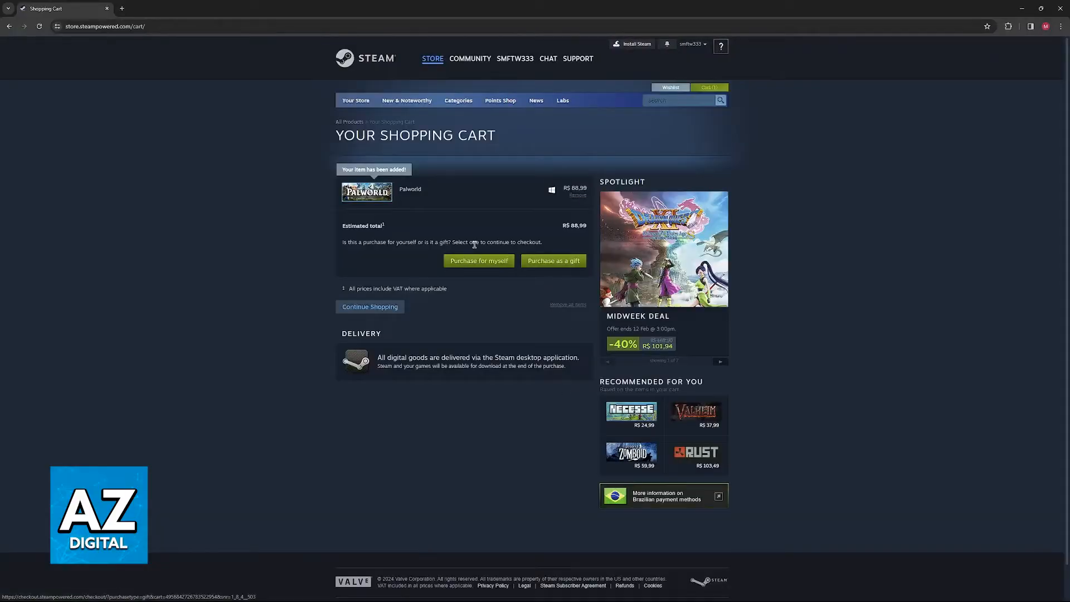
pyautogui.moveTo(410, 189)
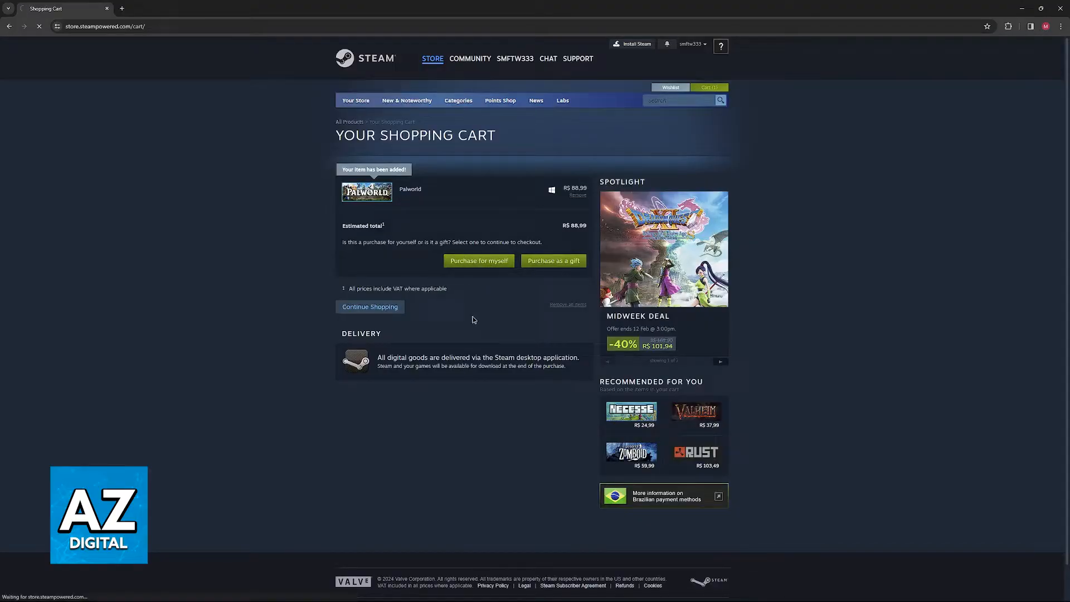
pyautogui.click(478, 260)
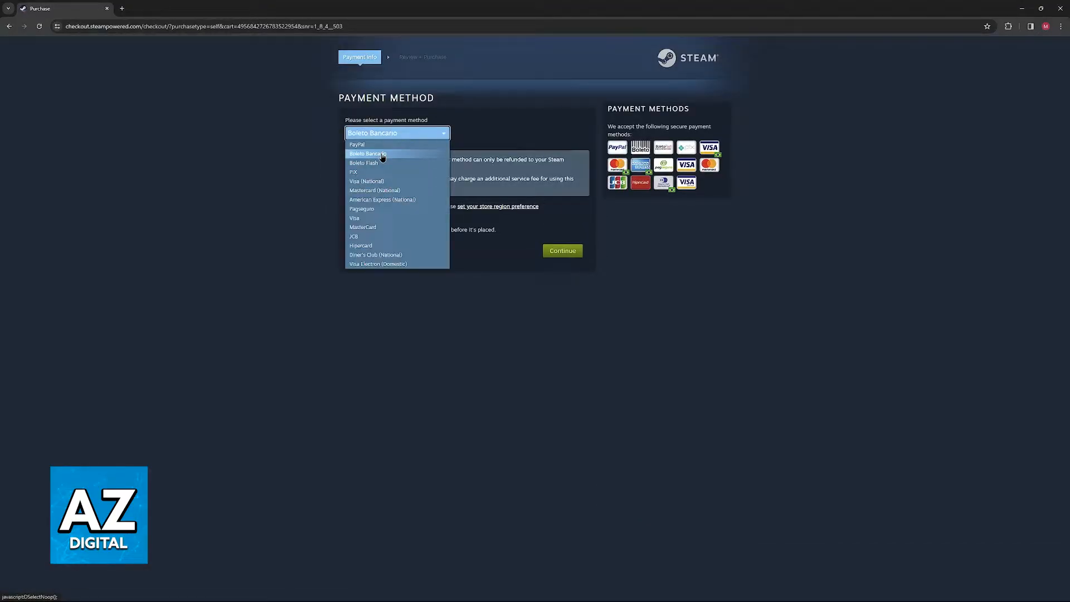
pyautogui.moveTo(362, 227)
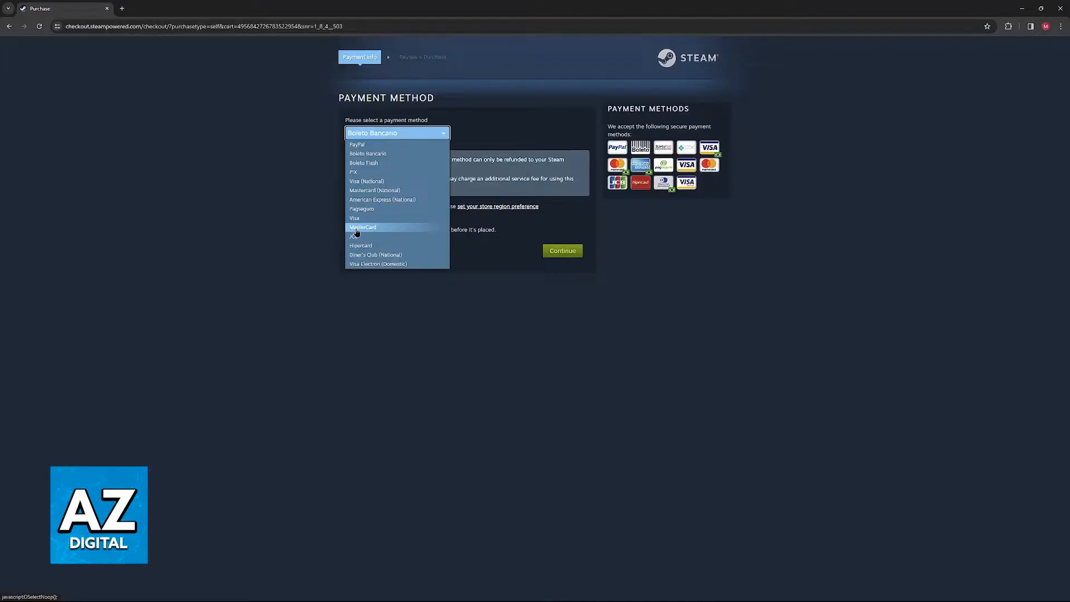
# Choose MasterCard as the payment method, revealing empty card number and billing fields
pyautogui.click(362, 228)
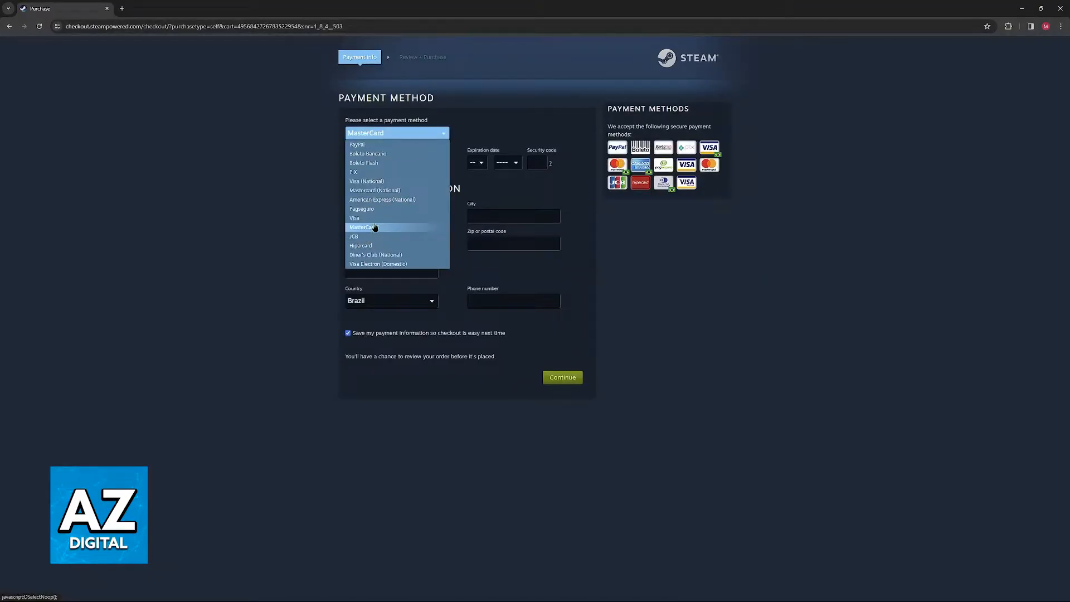
pyautogui.click(364, 227)
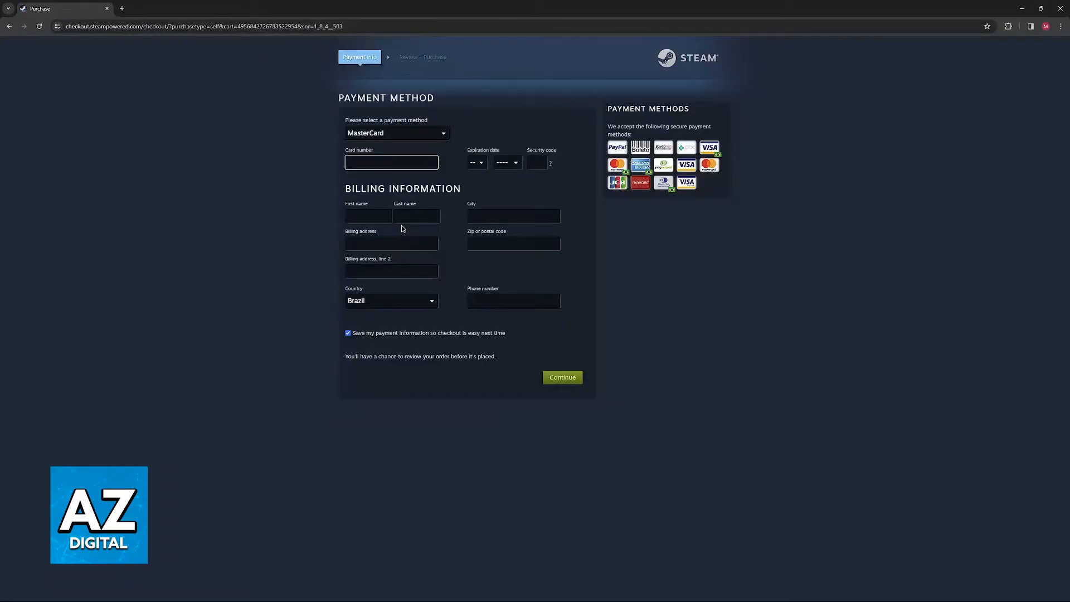
pyautogui.click(391, 162)
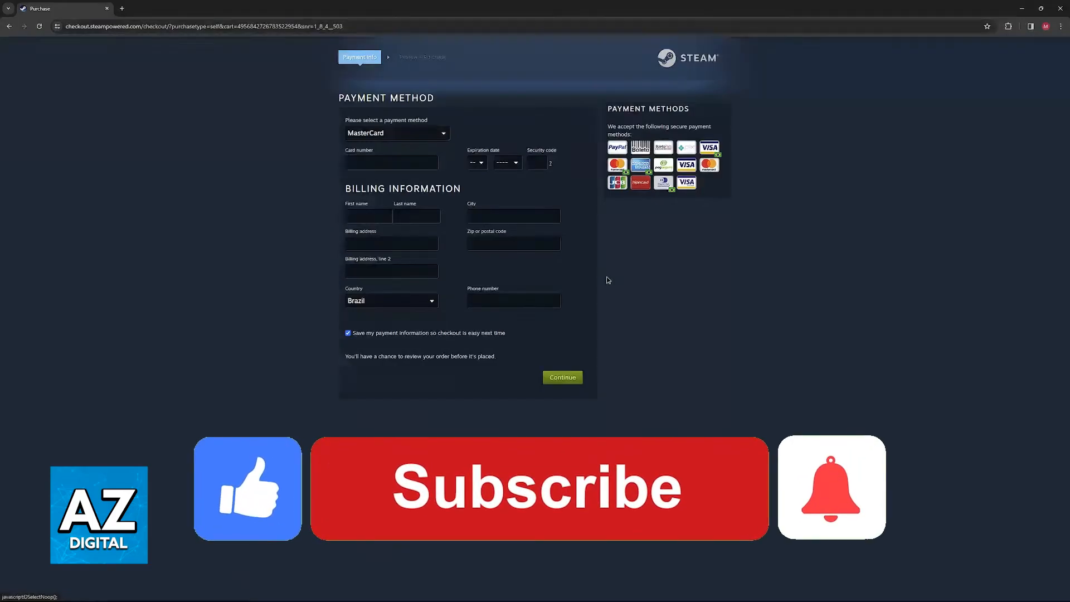
pyautogui.click(538, 489)
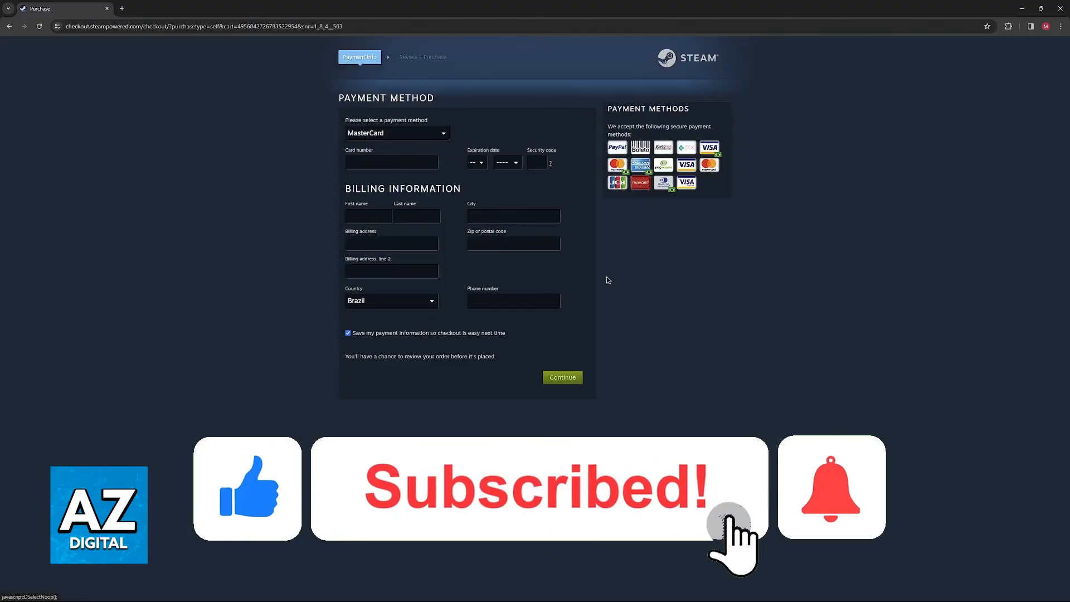